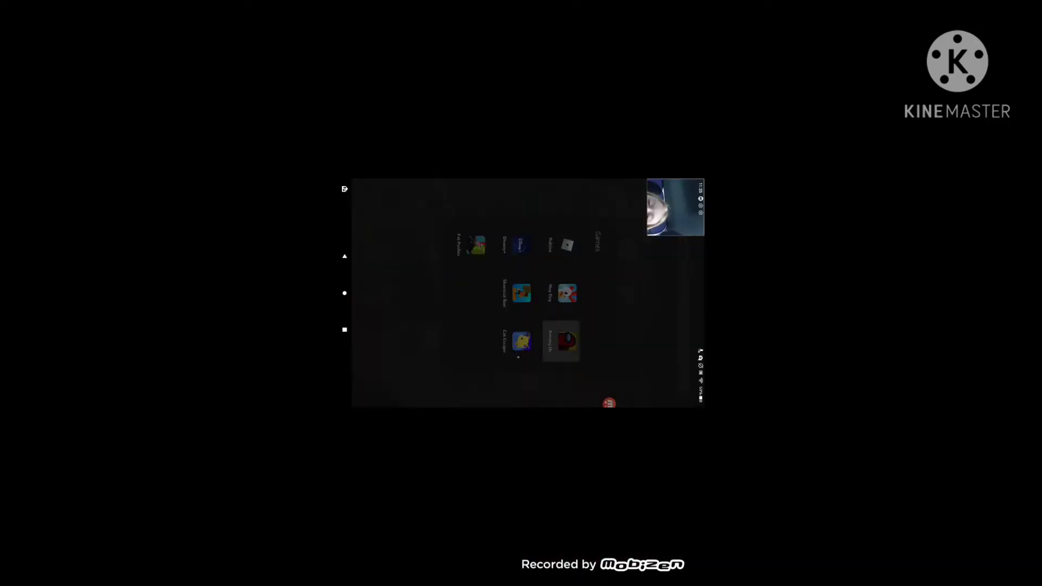
- Launch Among Us from the Games folder to reach its title menu
click(560, 338)
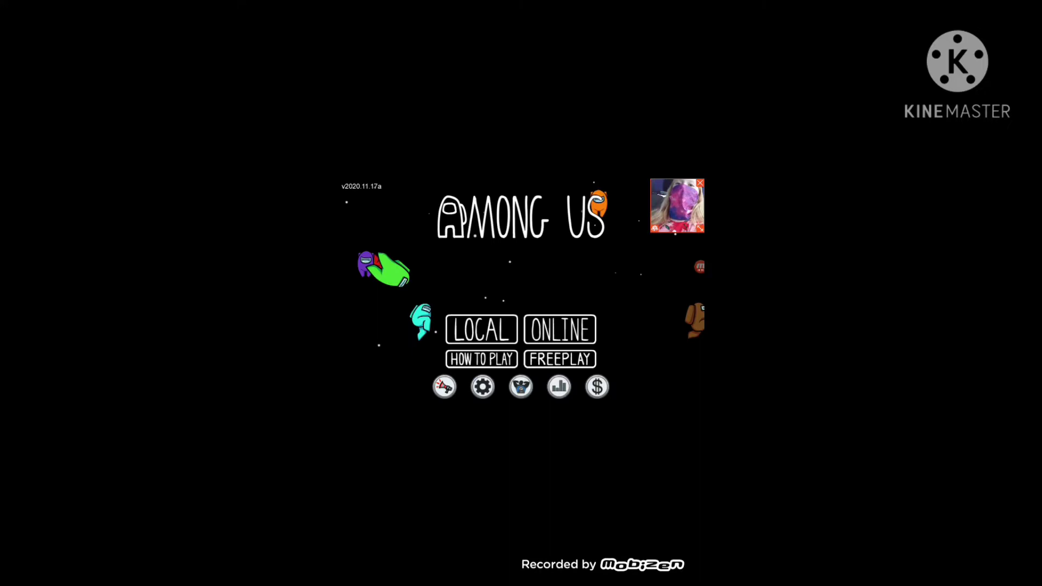
- Go online and find a public game, joining lobby EKRVUF
click(560, 329)
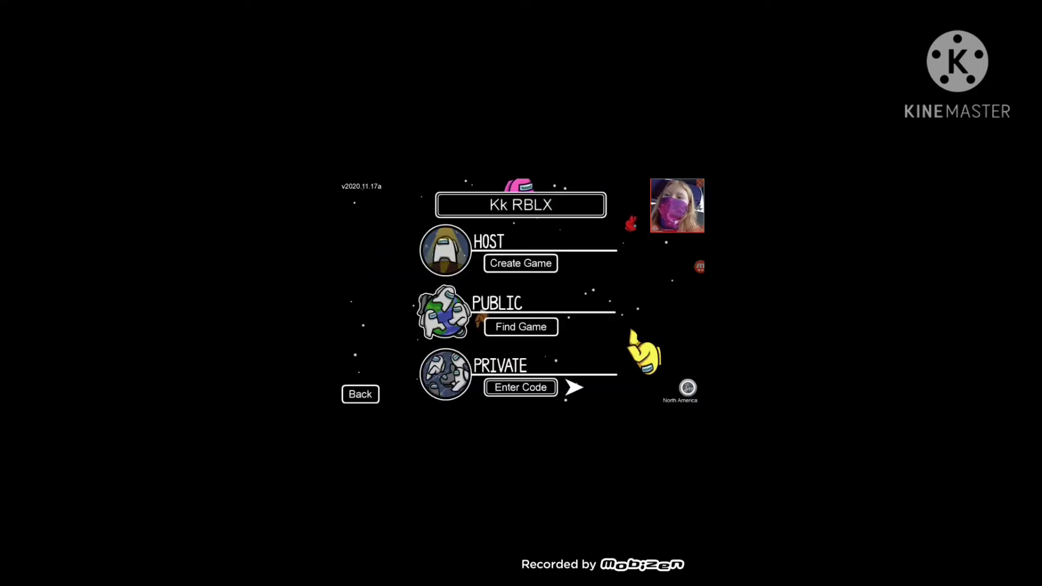
click(520, 326)
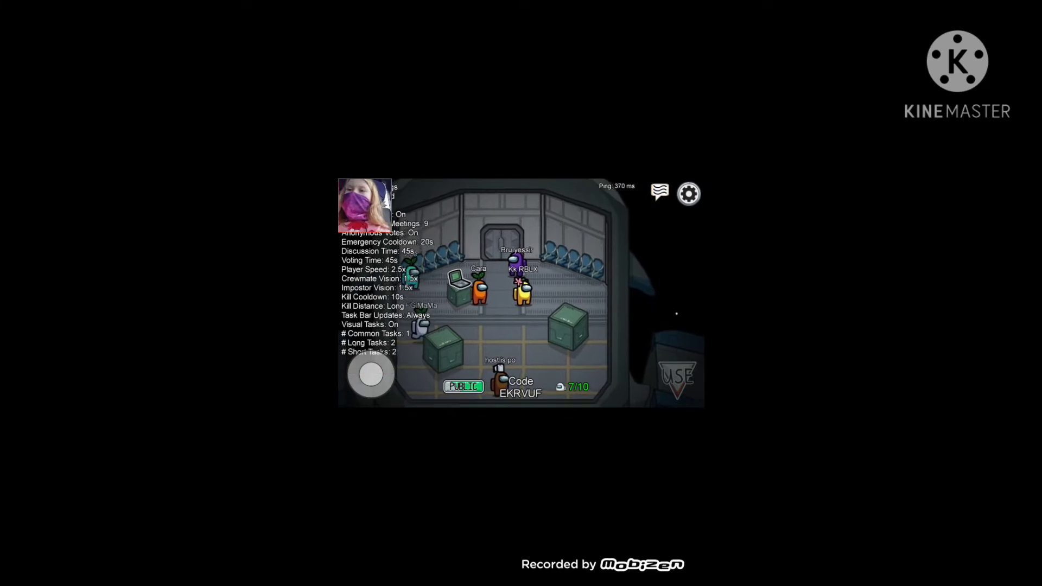
- Check the lobby chat, then reach the colour customization showing the yellow crewmate with flower hat
click(659, 194)
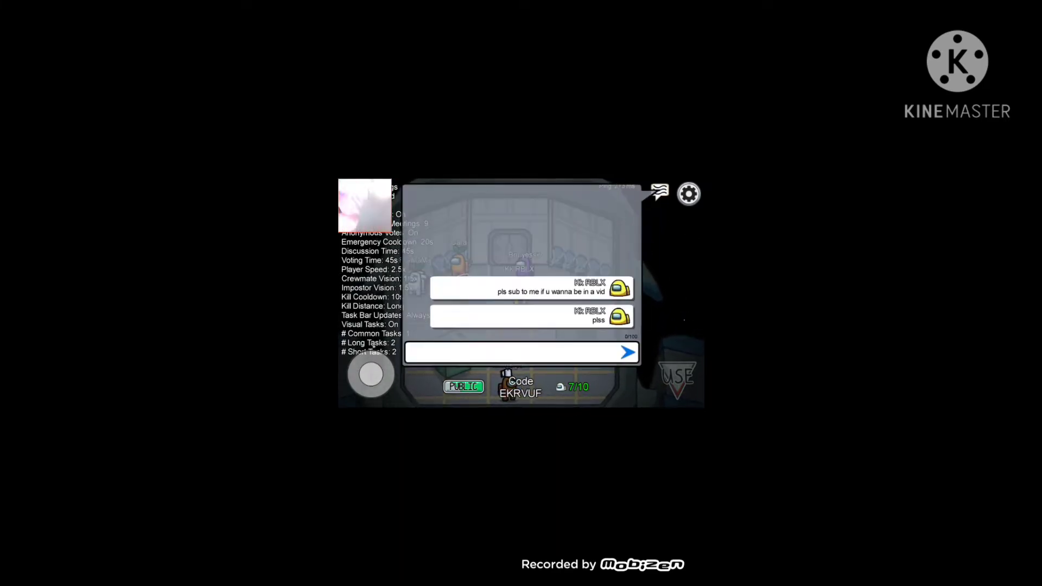
click(521, 352)
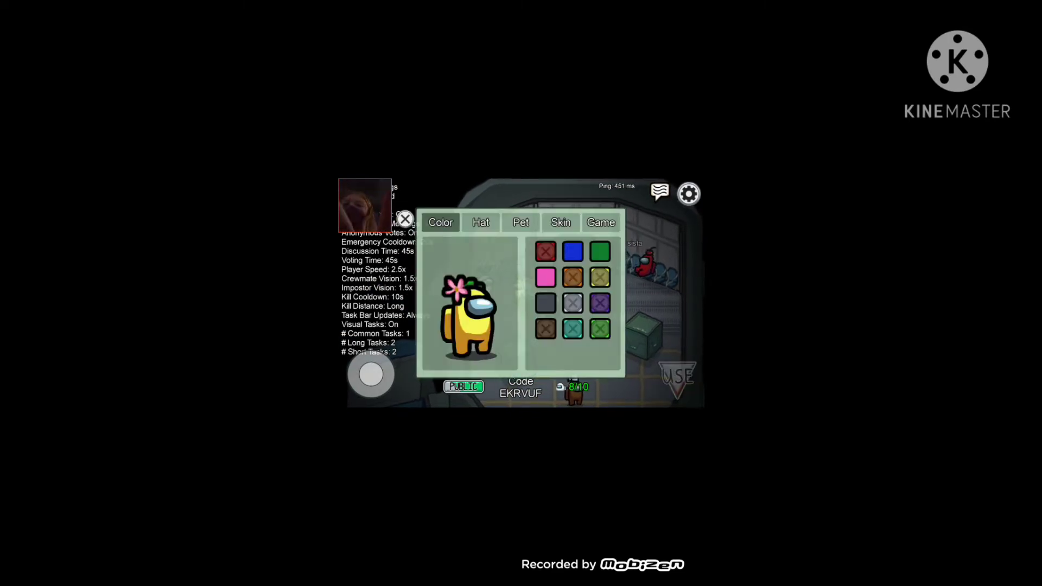
- Leave customization and view the ship map once the match starts
click(404, 219)
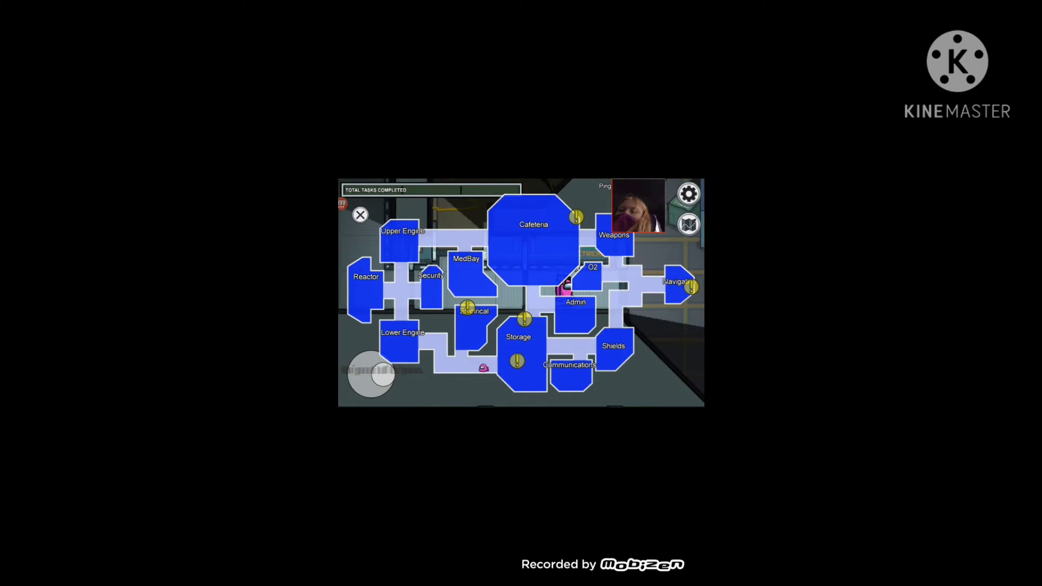
- Choose Play Again on the Defeat screen to return to lobby EKRVUF
click(359, 215)
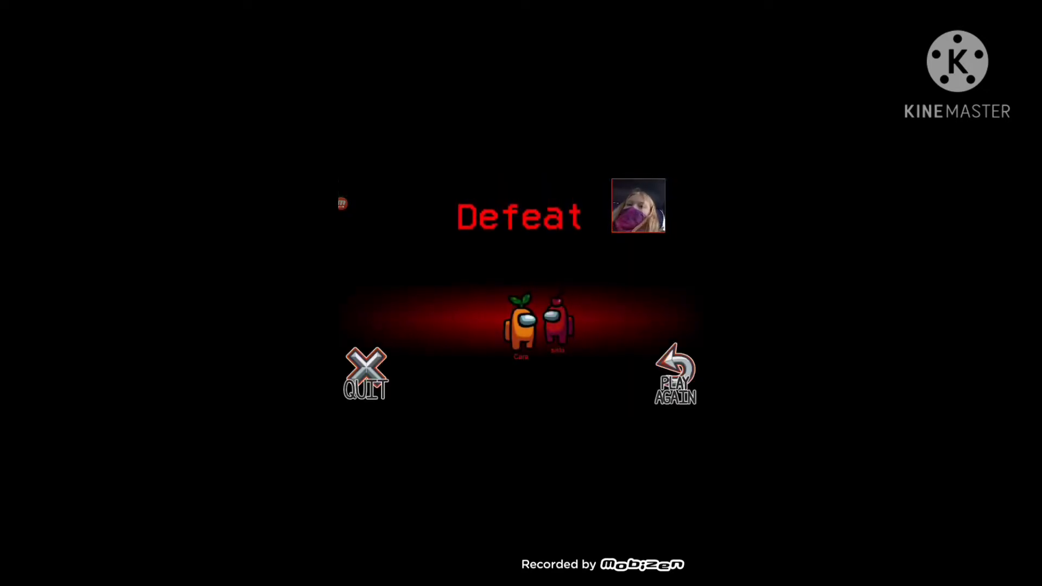
click(673, 374)
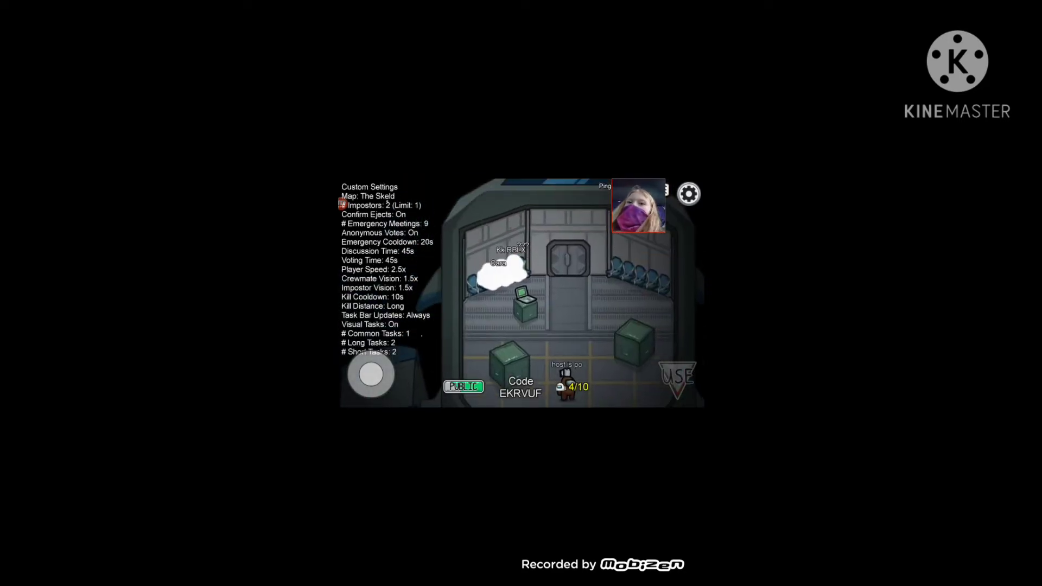
click(660, 193)
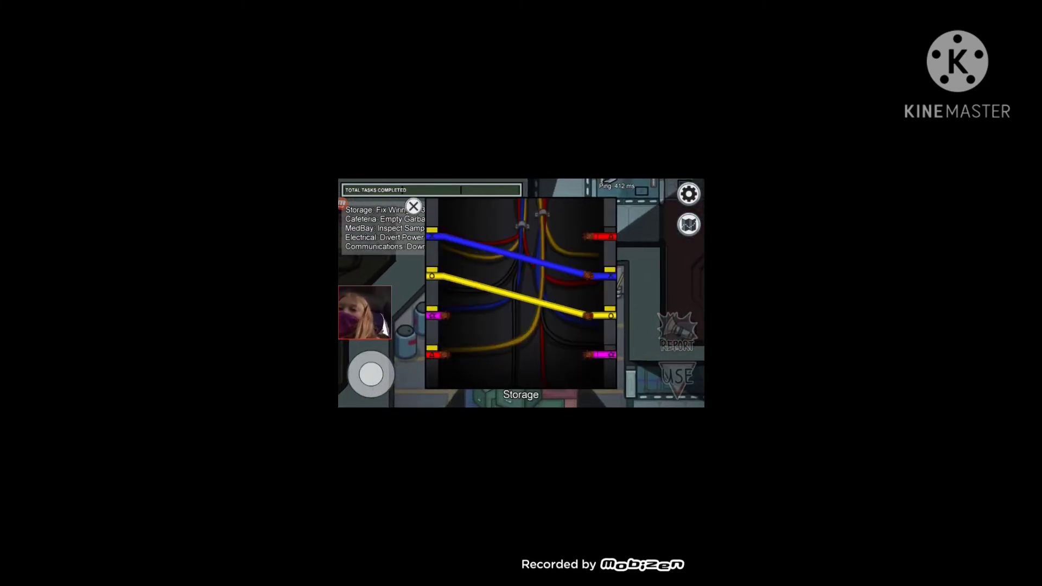
- Connect the Storage and Navigation wiring panels, bringing Fix Wiring to 2 of 3
drag(435, 354, 592, 238)
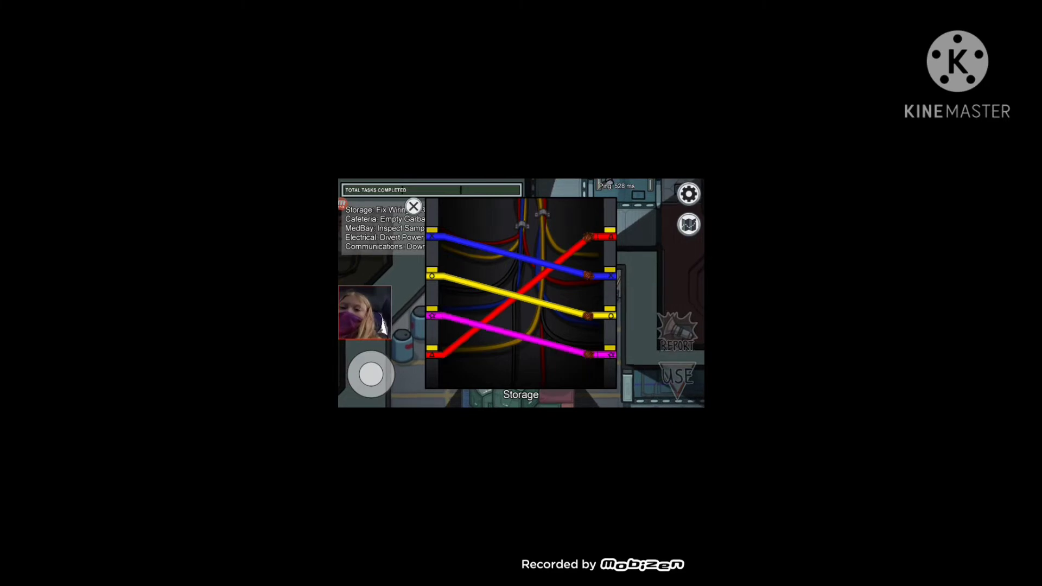
click(412, 206)
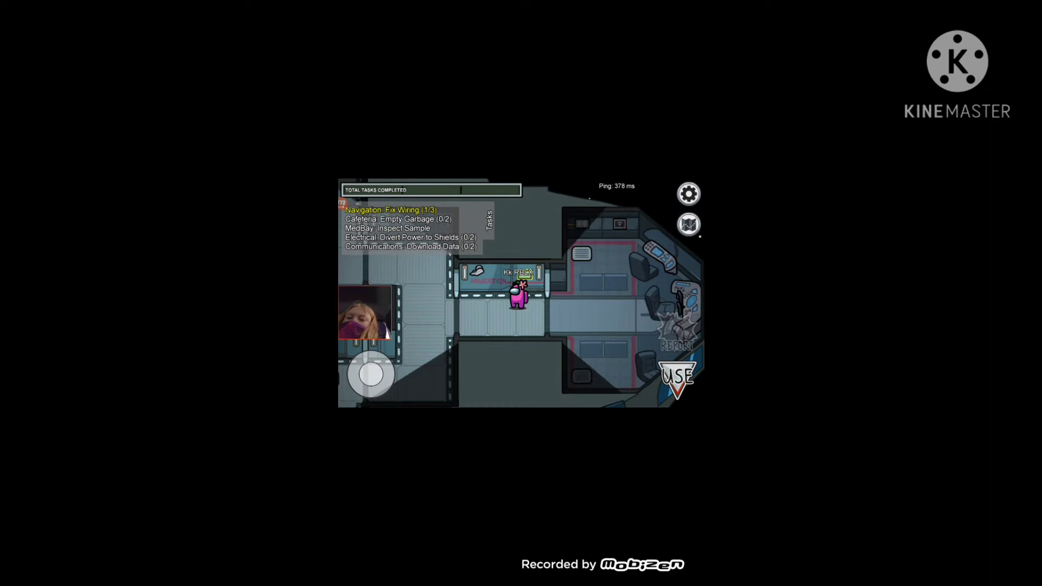
click(677, 376)
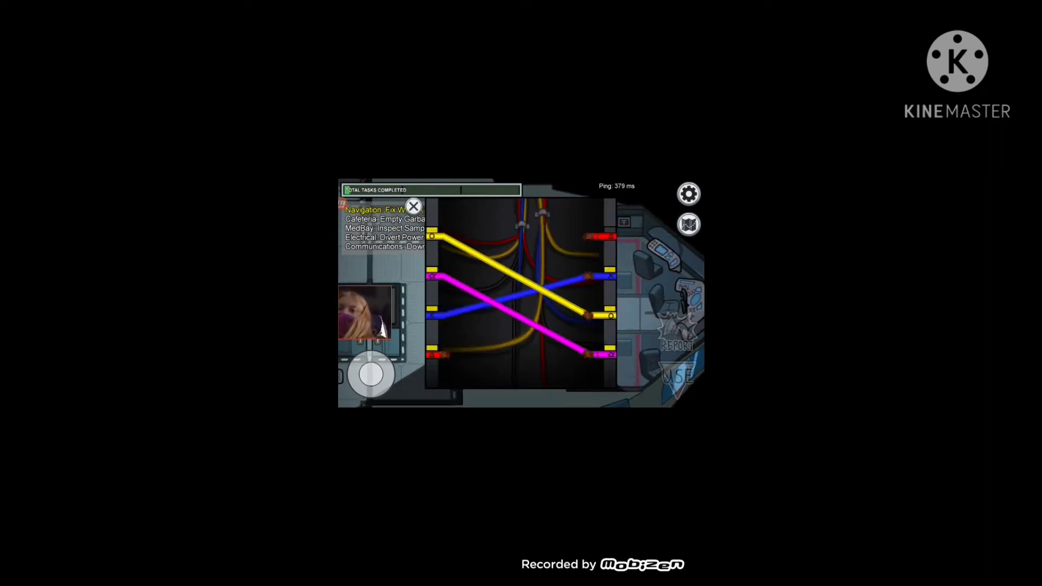
click(412, 206)
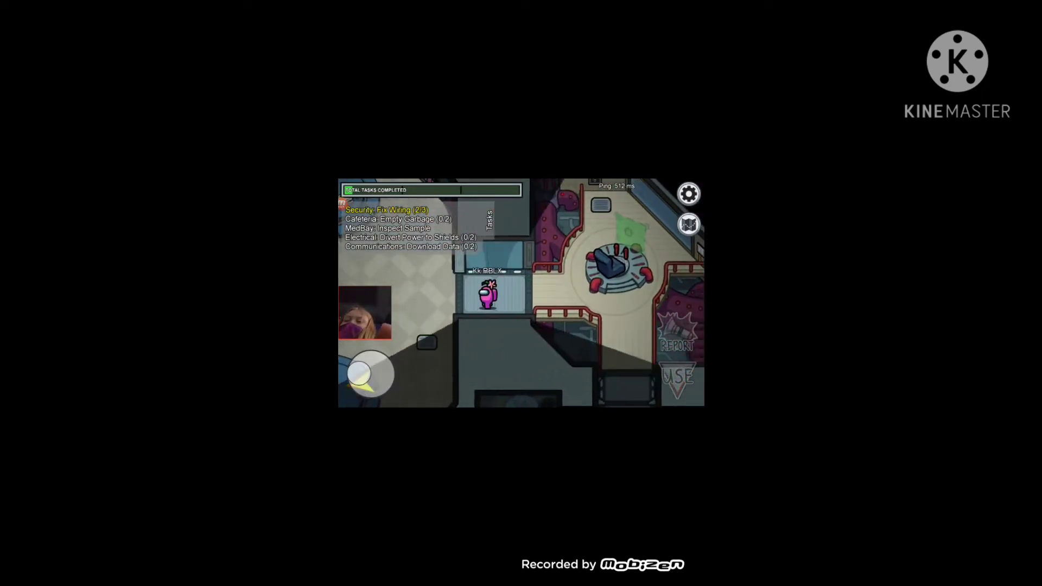
- Divert power to Shields in Electrical, then walk to the Security wiring panel
drag(368, 375, 386, 359)
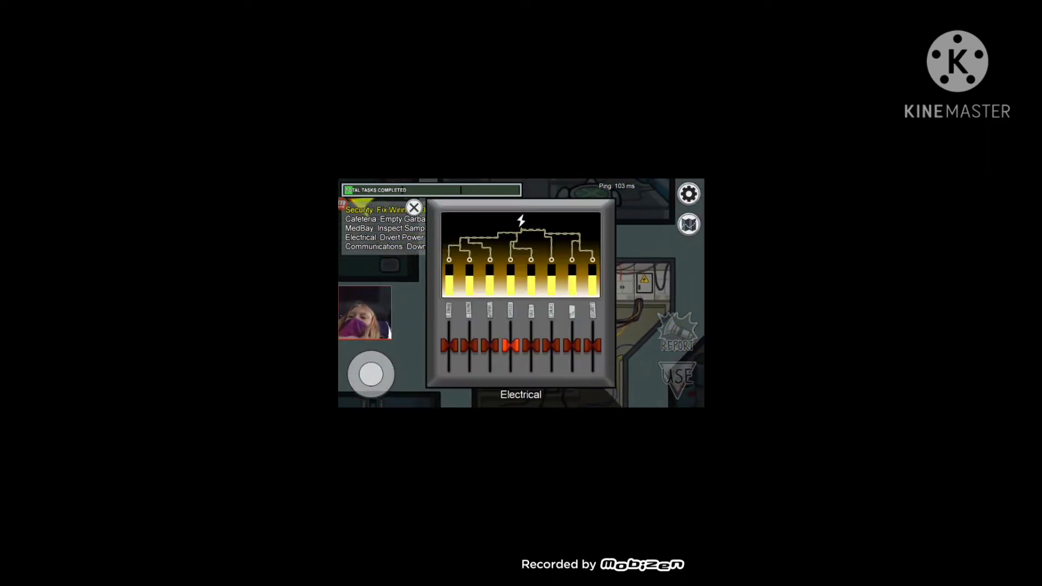
click(414, 207)
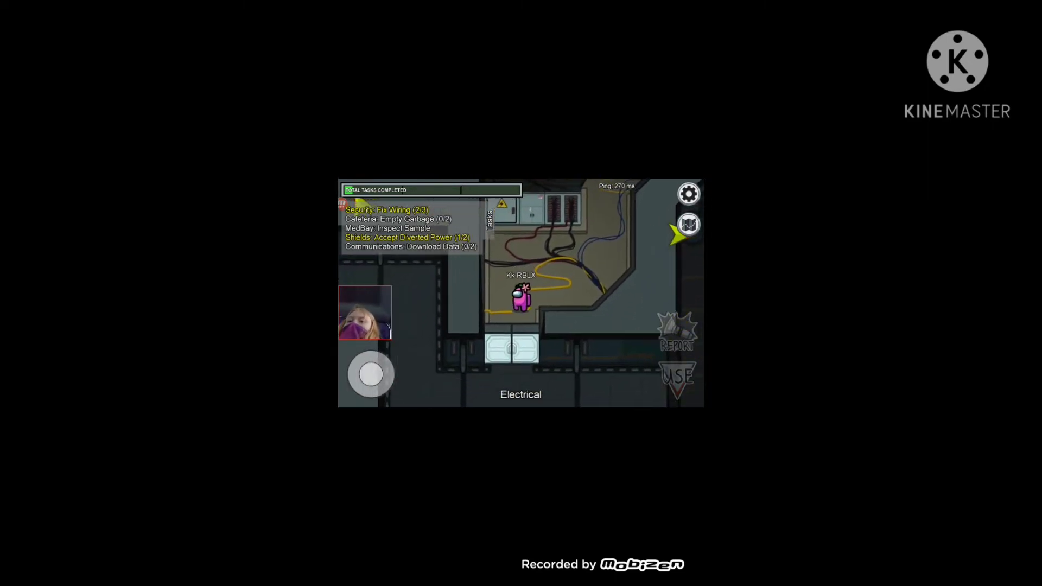
drag(370, 374, 378, 388)
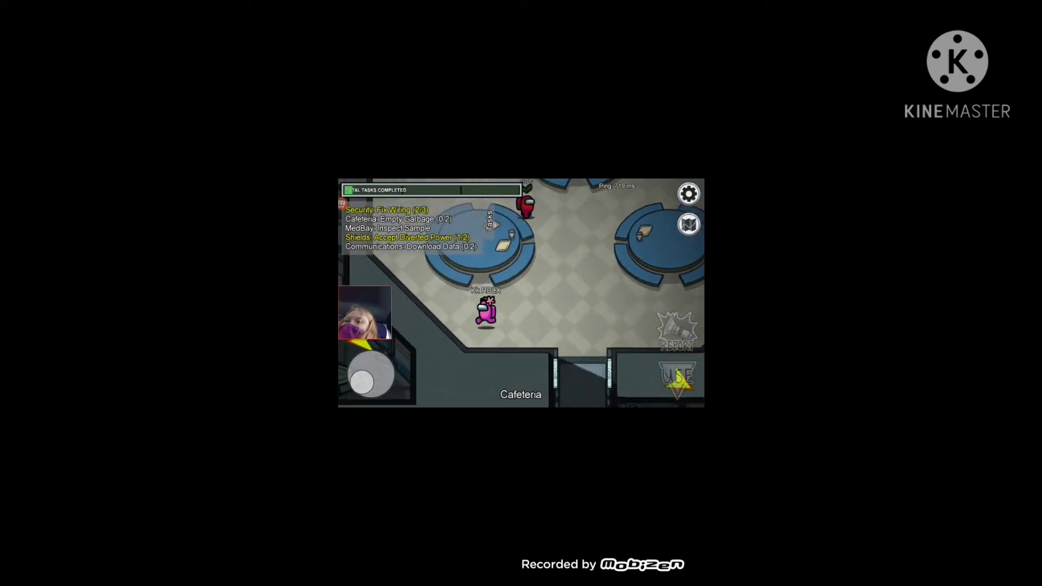
drag(362, 379, 372, 375)
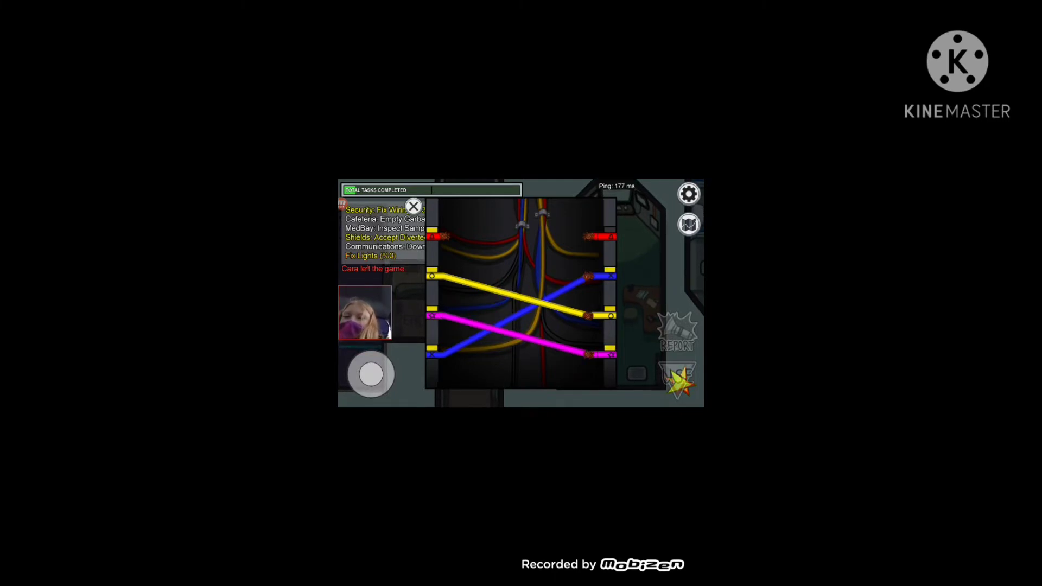
- Finish the Security wiring and flip the Electrical light switches back on
click(412, 206)
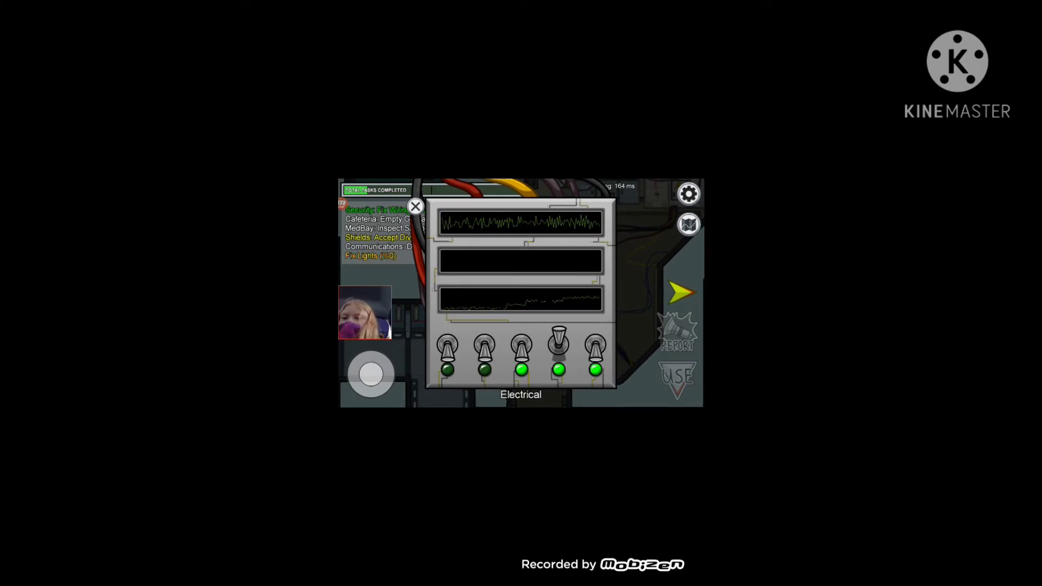
click(415, 206)
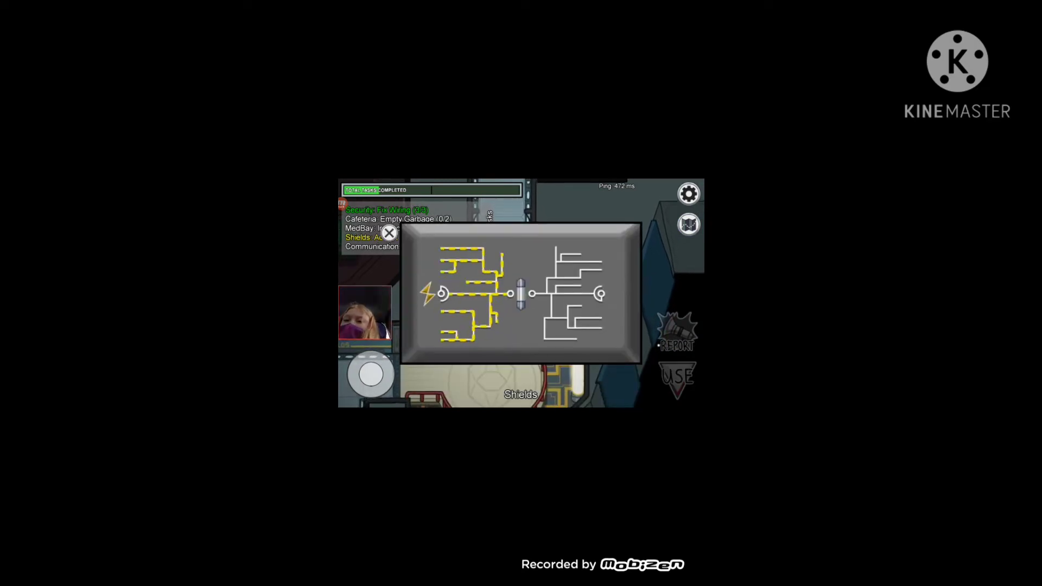
- Accept the diverted power at Shields and walk on to the next room
click(389, 233)
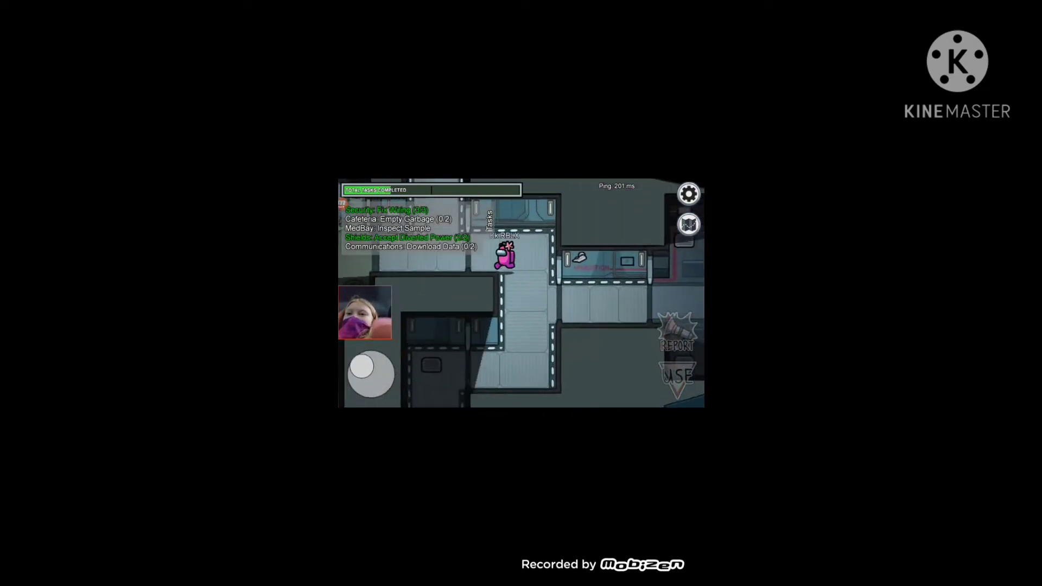
drag(370, 374, 382, 363)
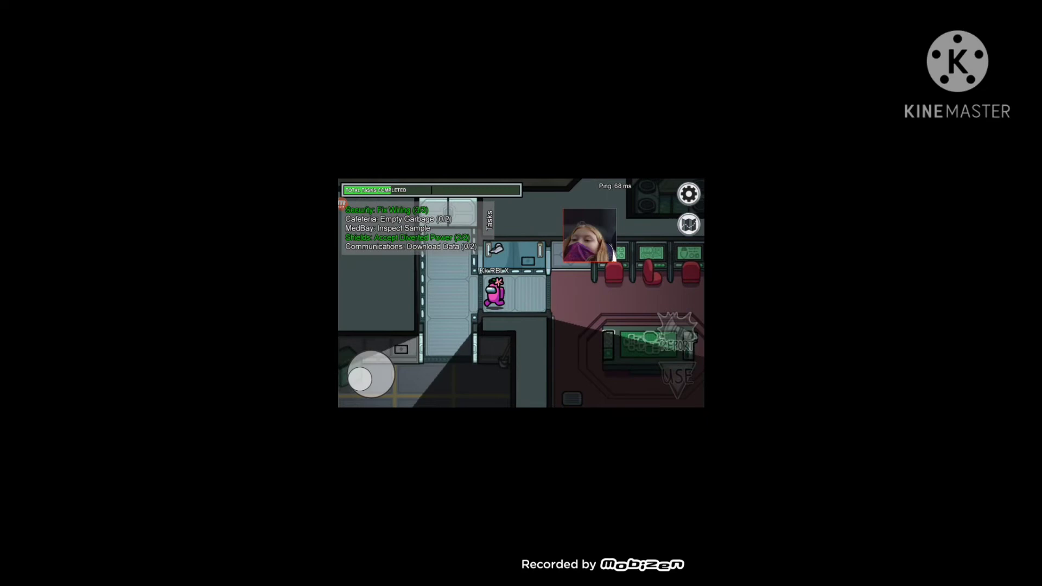
- Call an emergency meeting to bring up the Who Is The Impostor? voting panel
click(688, 225)
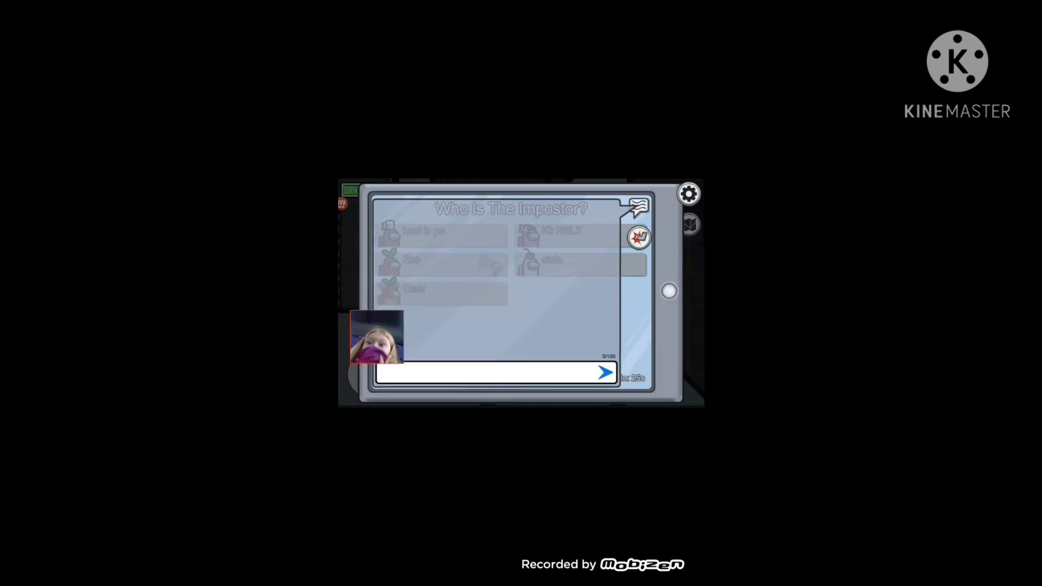
- Vote out a chosen player and confirm, ending the round in a crewmate Victory
drag(375, 339, 564, 209)
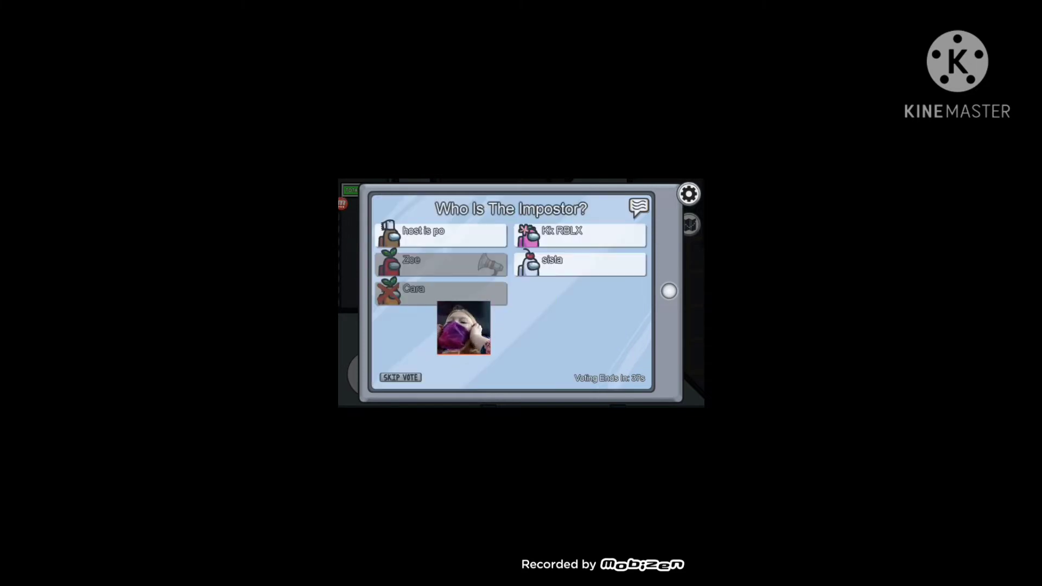
click(581, 259)
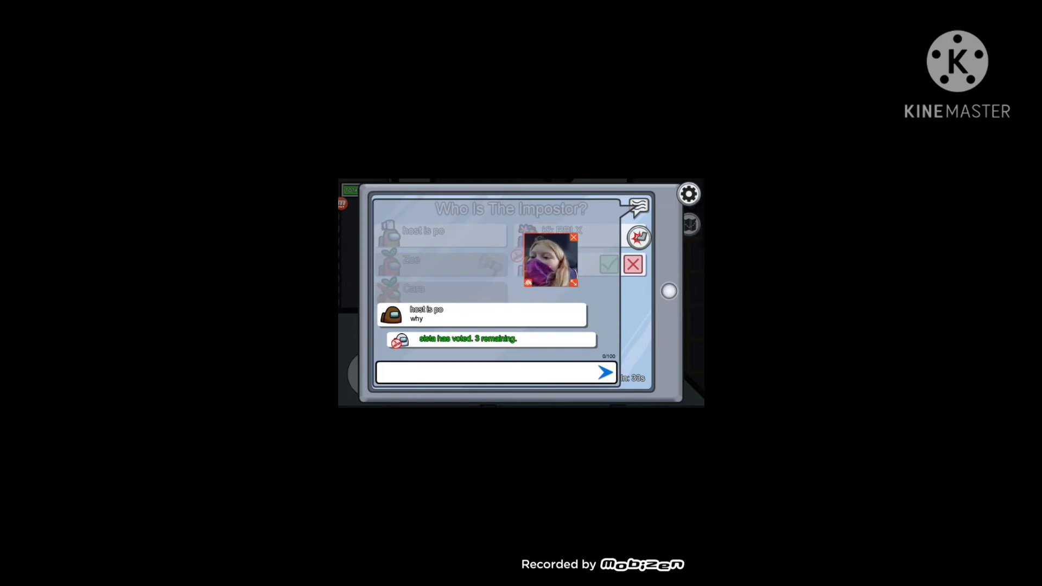
click(489, 373)
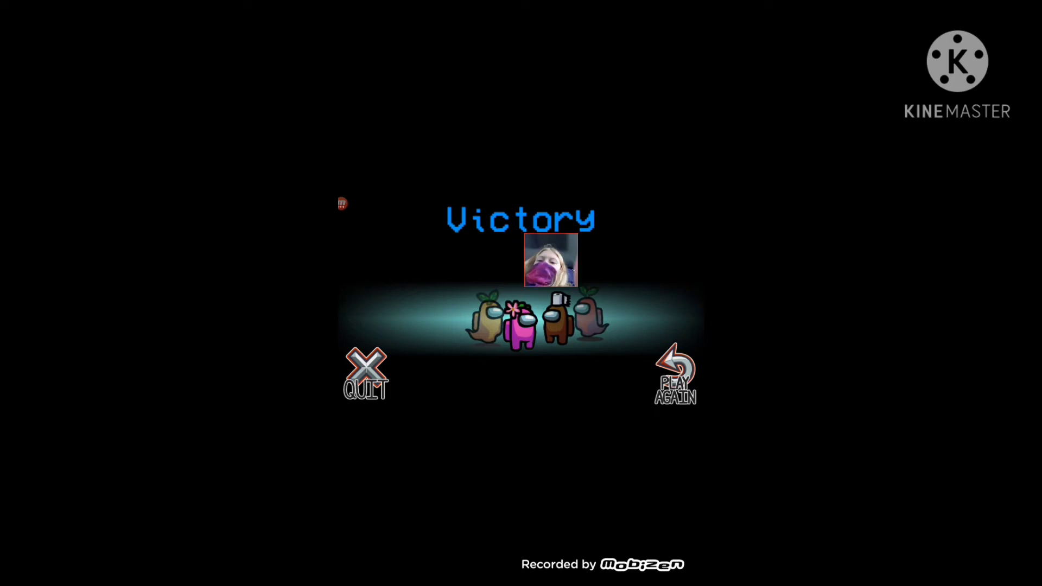
- Play Again into lobby EKRVUF on The Skeld and bring up the settings panel
click(673, 375)
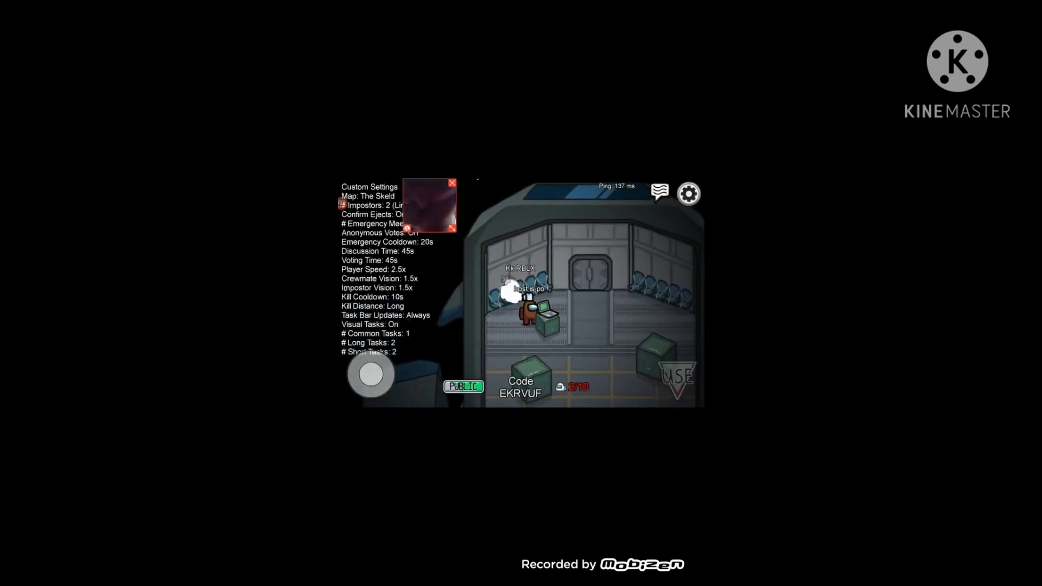
click(659, 193)
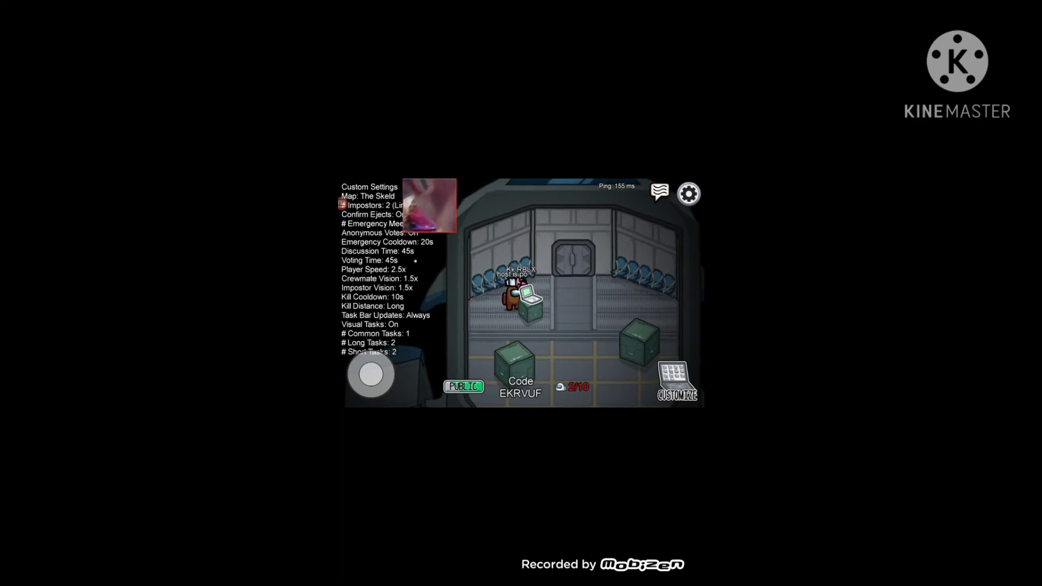
click(688, 193)
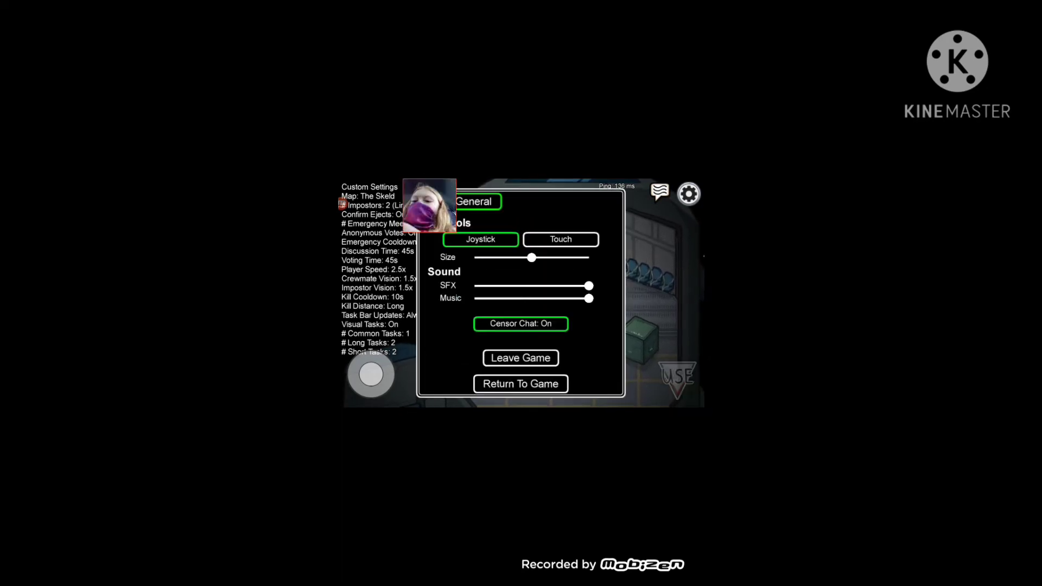
- Leave the game from the settings panel, closing Among Us
click(521, 358)
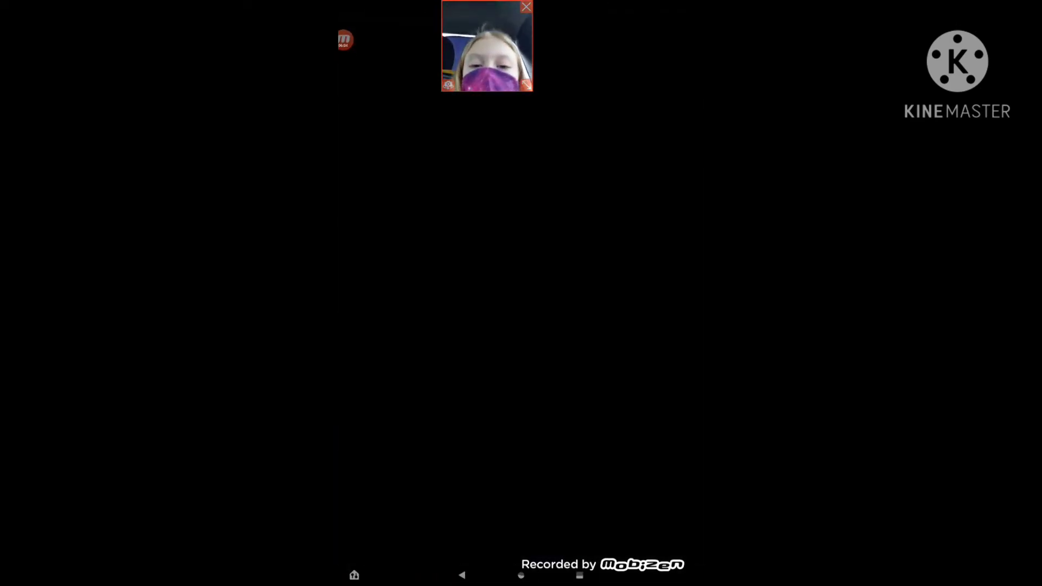
- Launch ibisPaint from the Android home screen
drag(486, 46, 657, 46)
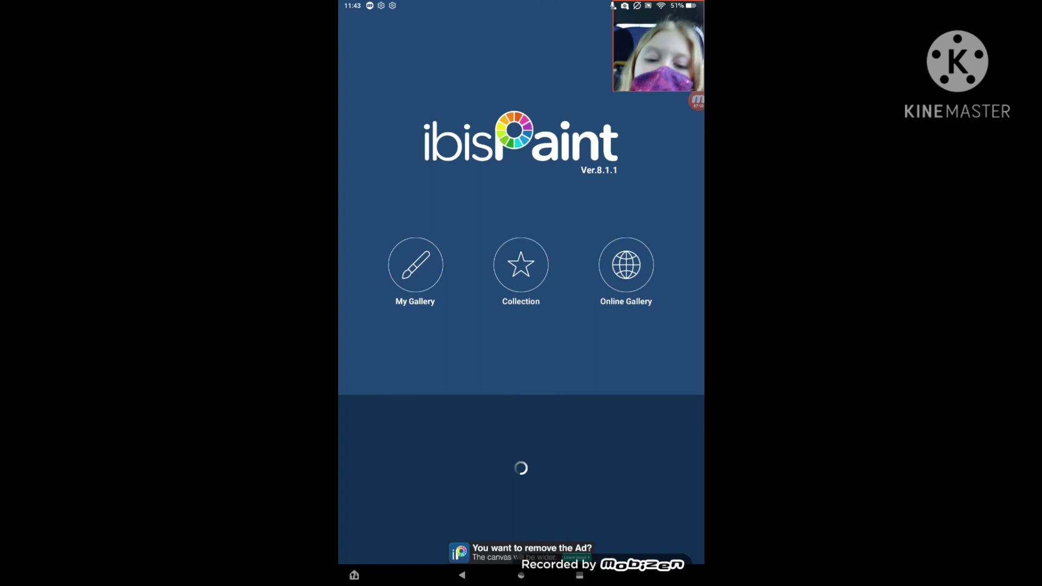
- Import a photo into My Gallery, scrolling Recent files to the Geometry Dash screenshot
click(414, 265)
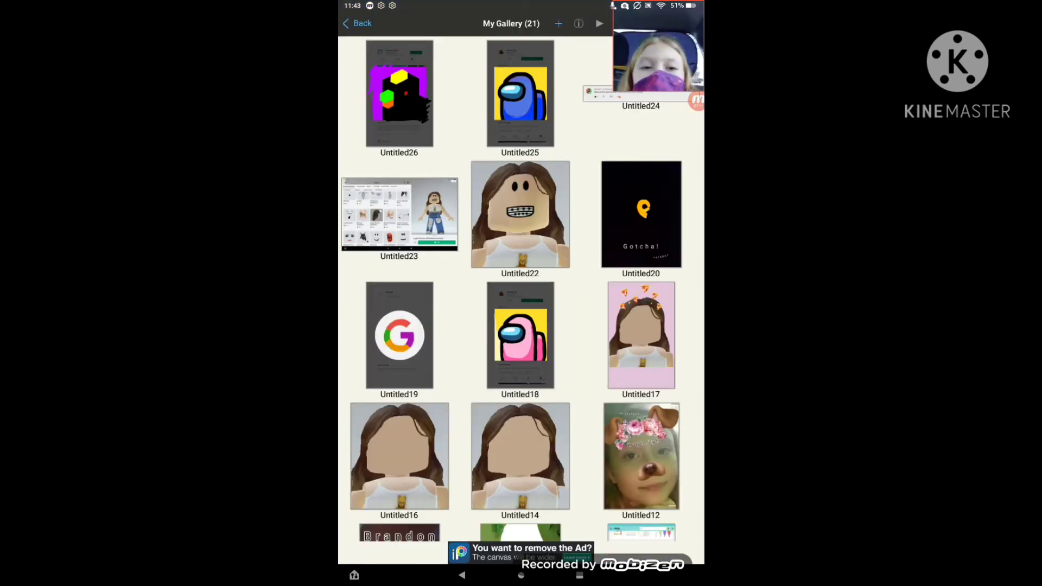
click(559, 24)
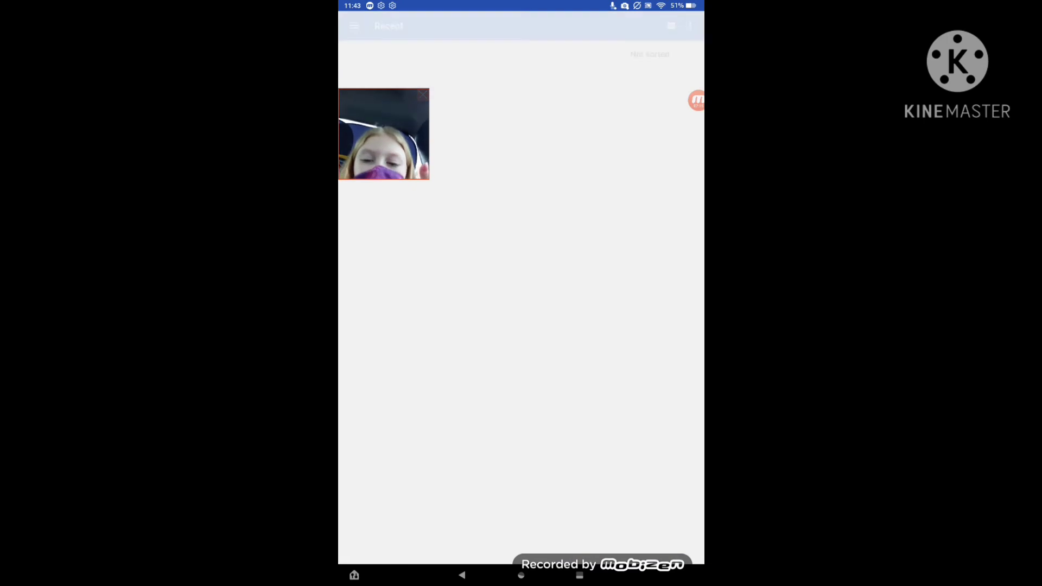
drag(383, 132, 545, 44)
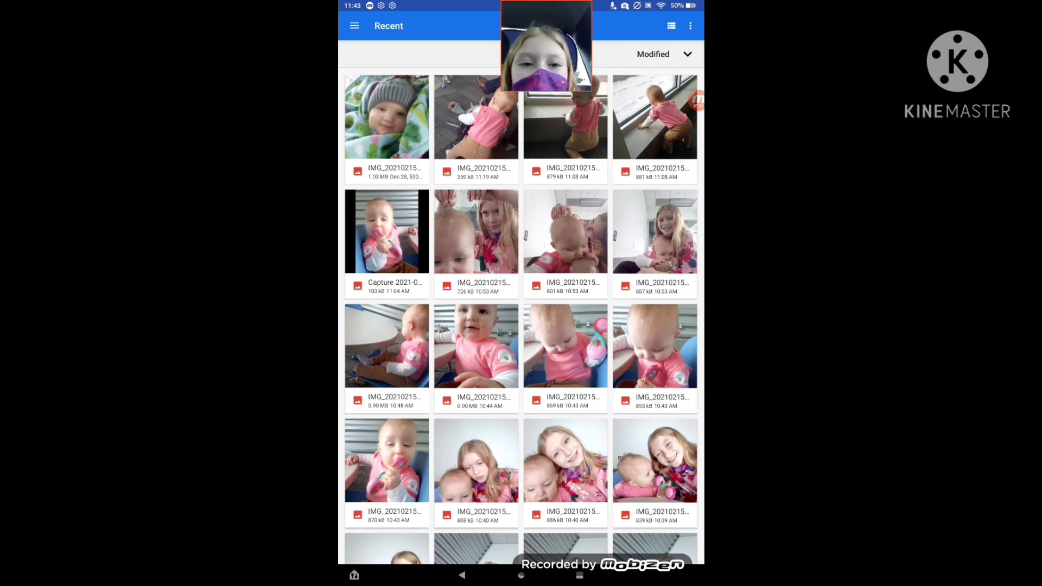
scroll(down, 3)
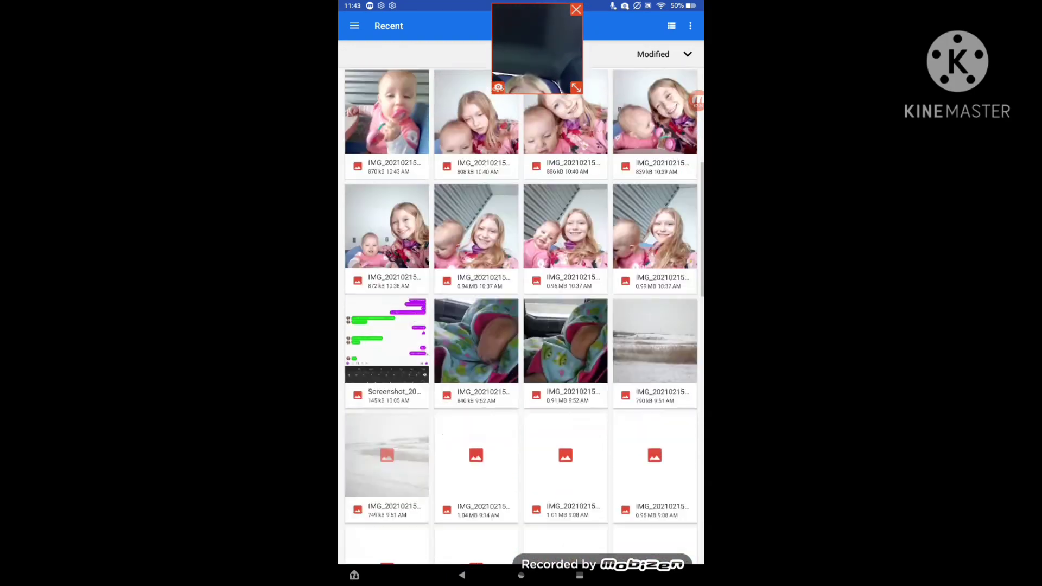
scroll(down, 3)
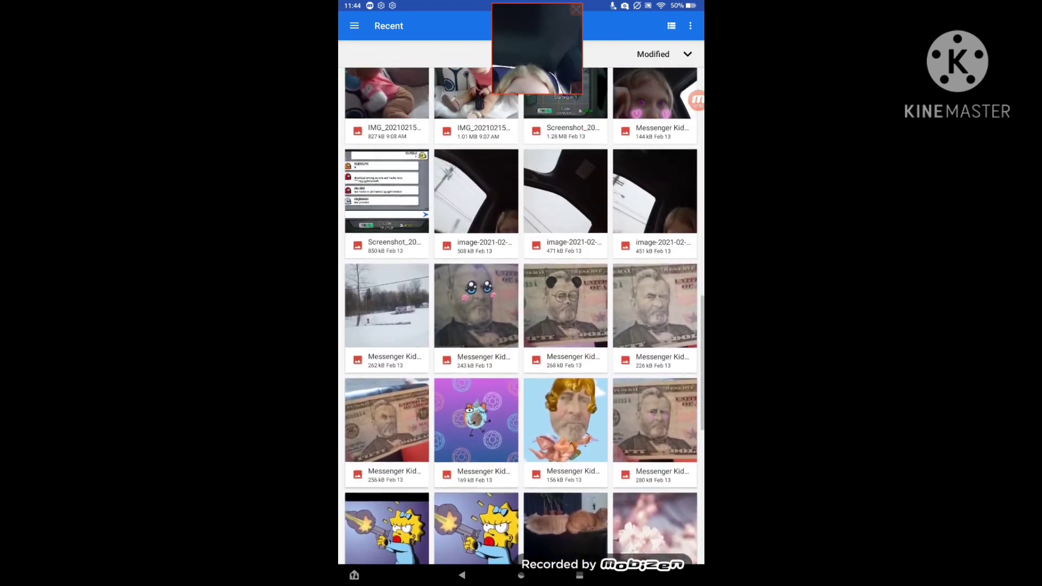
scroll(down, 3)
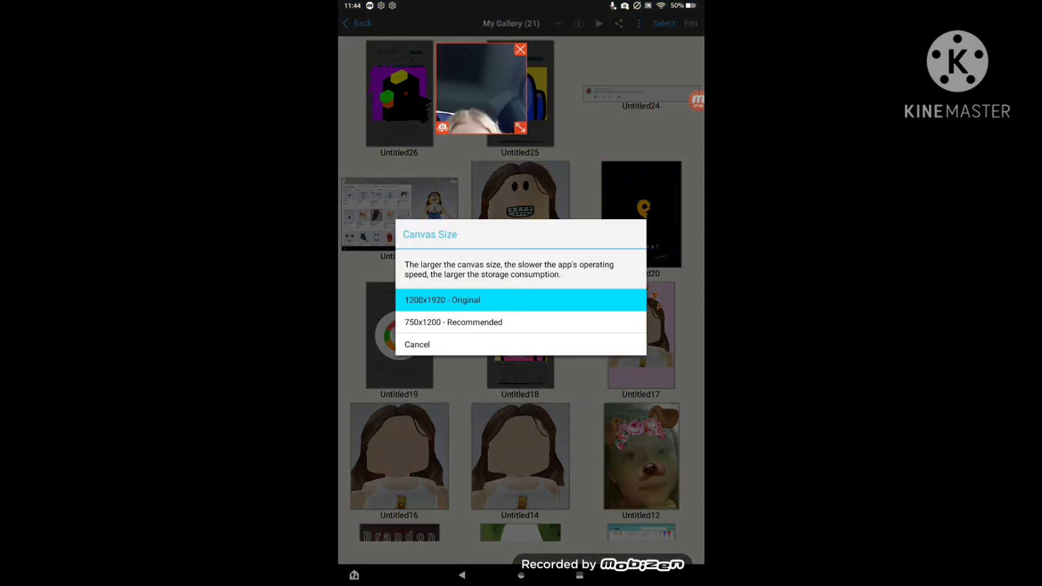
- Create a 1200x1920 original-size canvas from the screenshot without extracting a line drawing
click(442, 300)
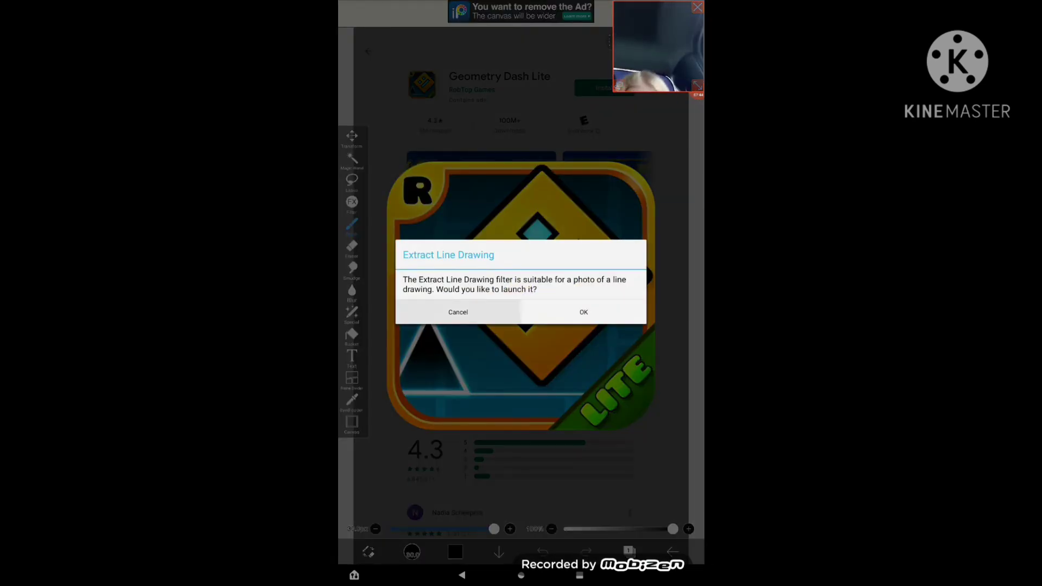
click(457, 313)
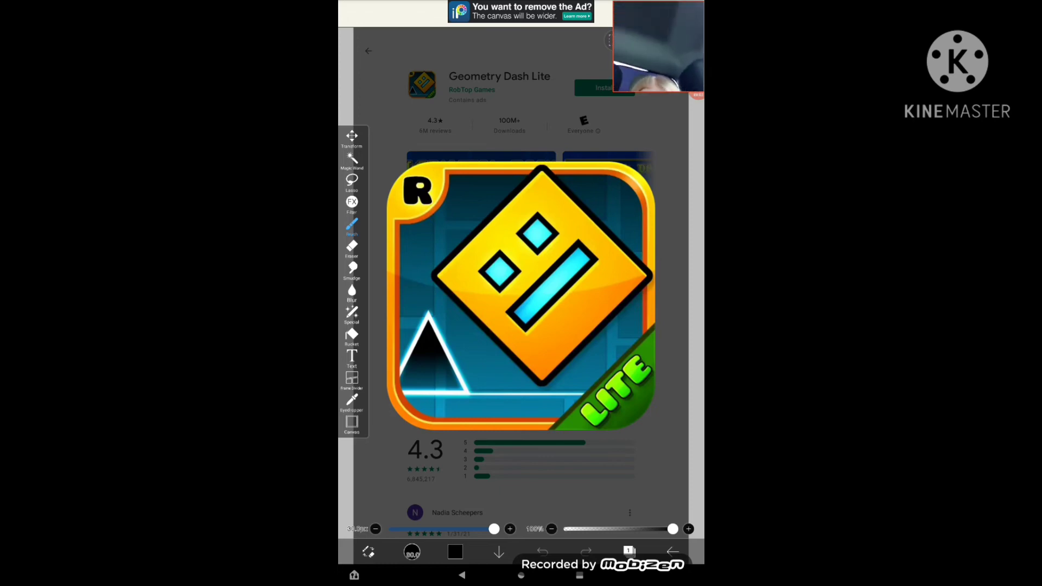
- Pick magenta in the colour picker and lower saturation to a pale pink
click(351, 335)
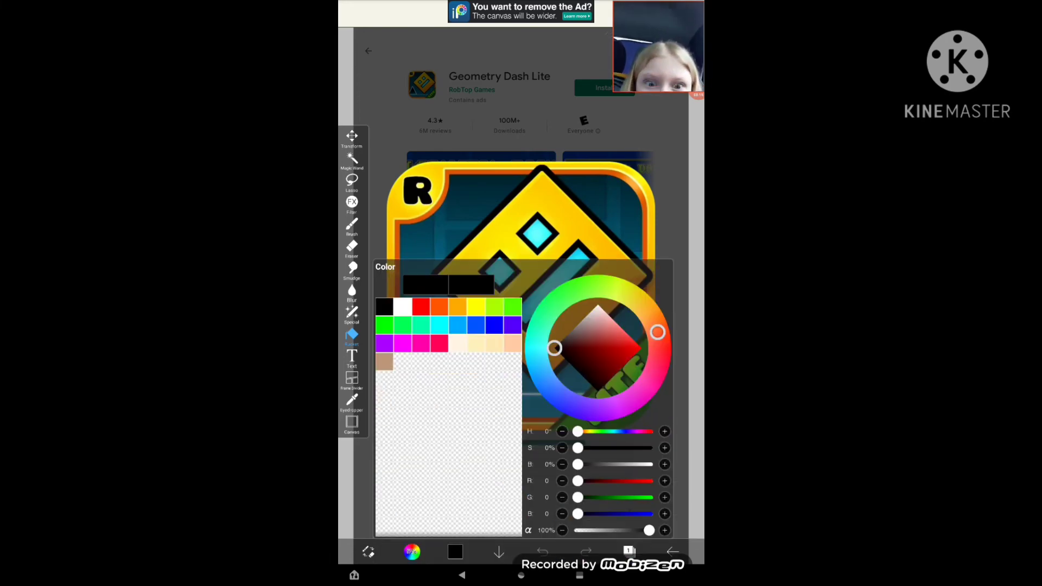
click(638, 348)
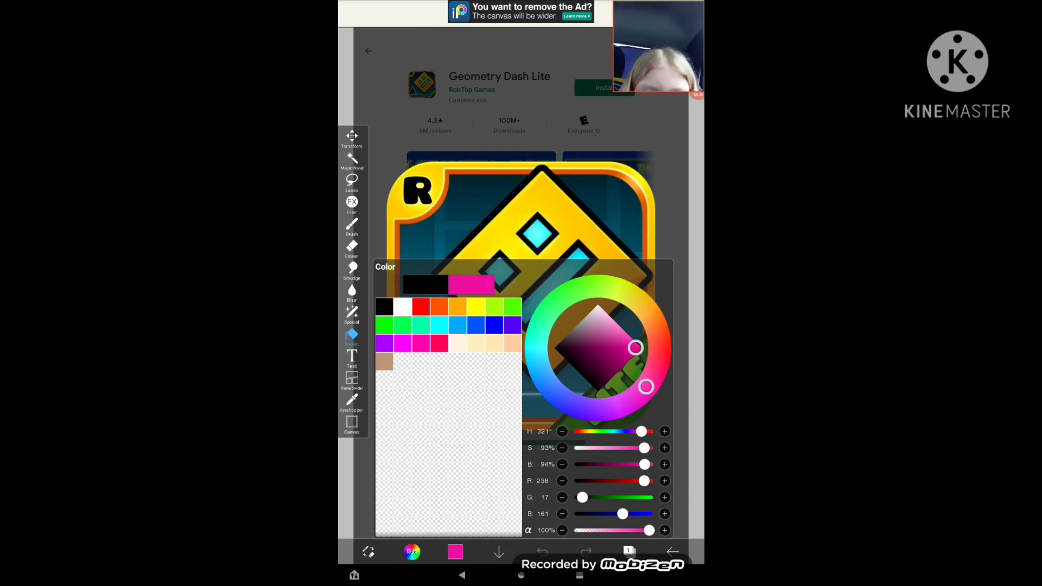
drag(635, 348, 612, 322)
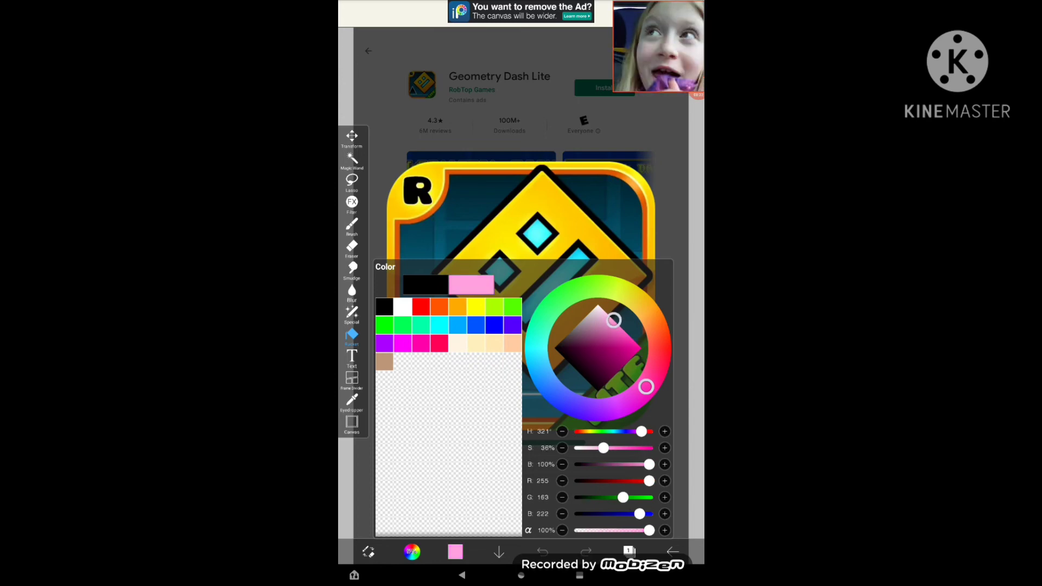